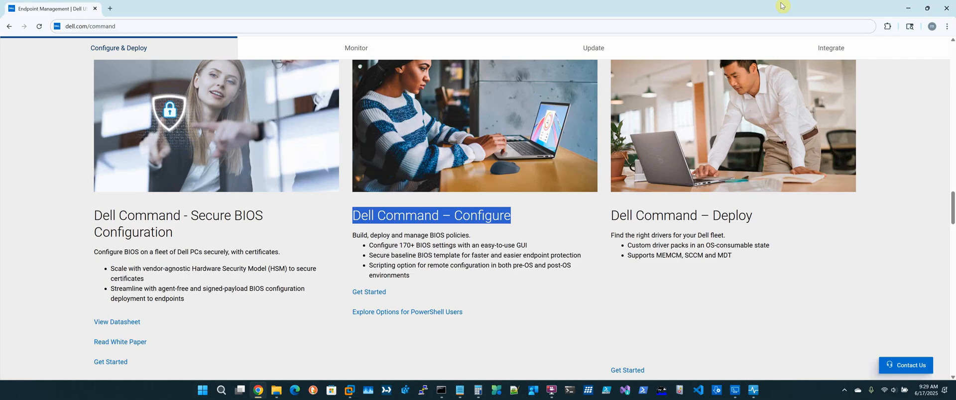
{"action": "mouse_move", "coordinate": [655, 35]}
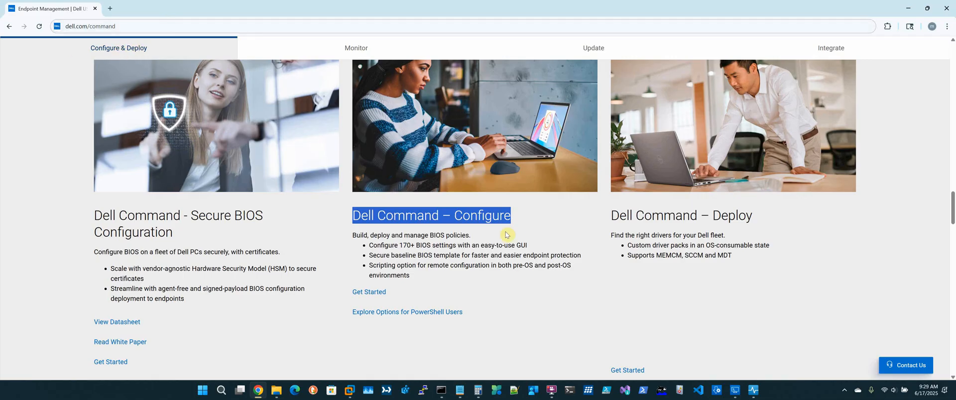
{"action": "mouse_move", "coordinate": [494, 230]}
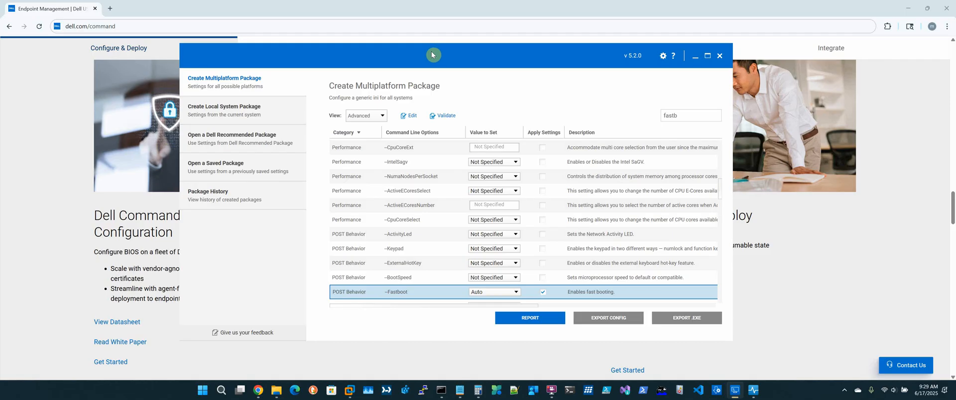
{"action": "mouse_move", "coordinate": [393, 85]}
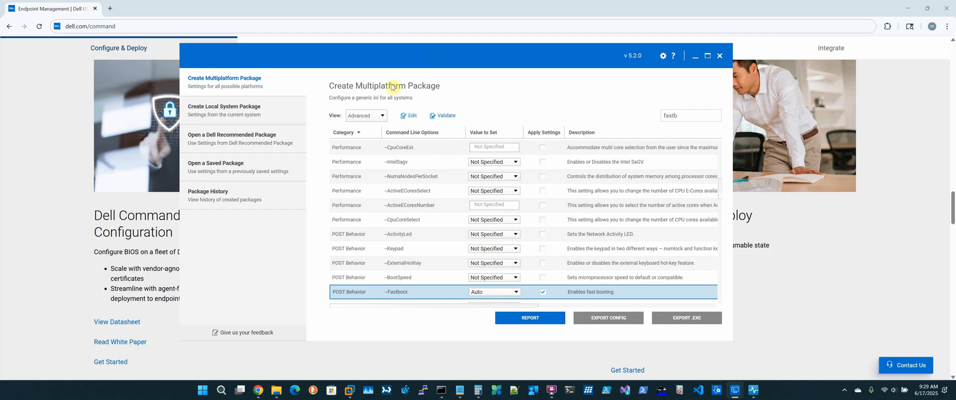
{"action": "mouse_move", "coordinate": [712, 119]}
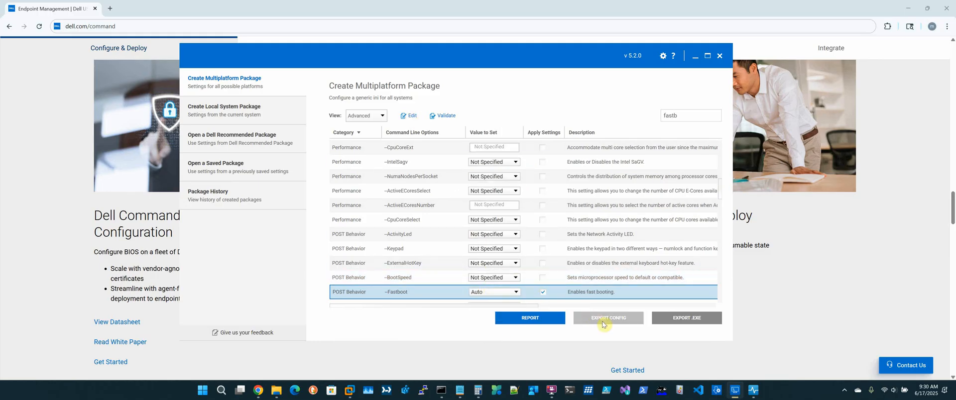
{"action": "mouse_move", "coordinate": [608, 318]}
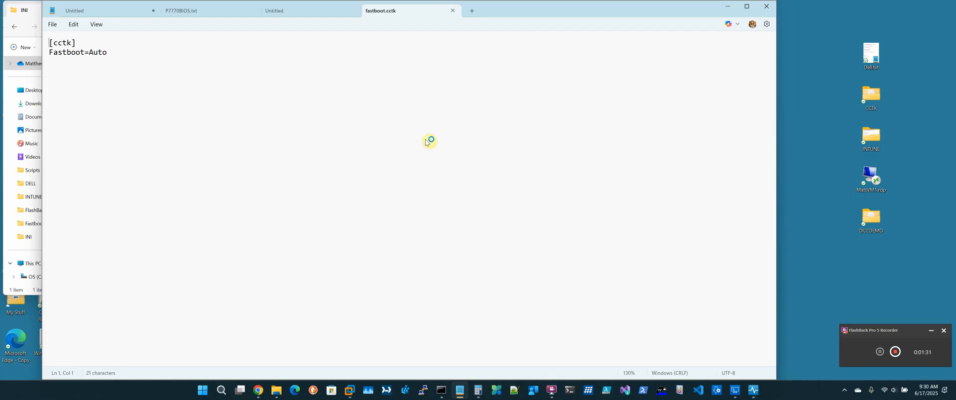
- Dump the BIOS settings to P7770BIOS.txt with cctk --outfile and review the file in Notepad
{"action": "left_click", "coordinate": [441, 390]}
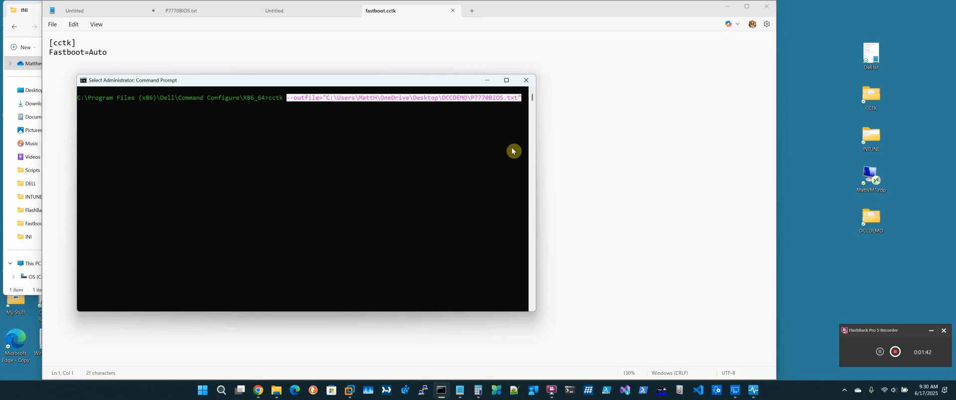
{"action": "mouse_move", "coordinate": [459, 170]}
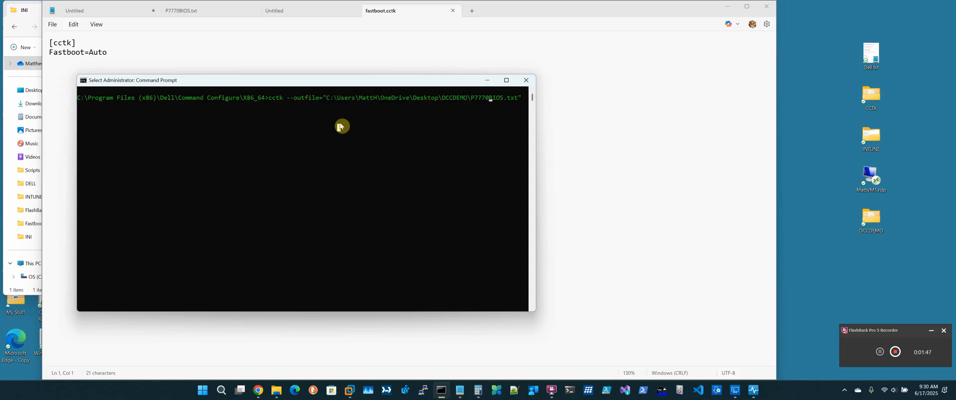
{"action": "left_click", "coordinate": [181, 10]}
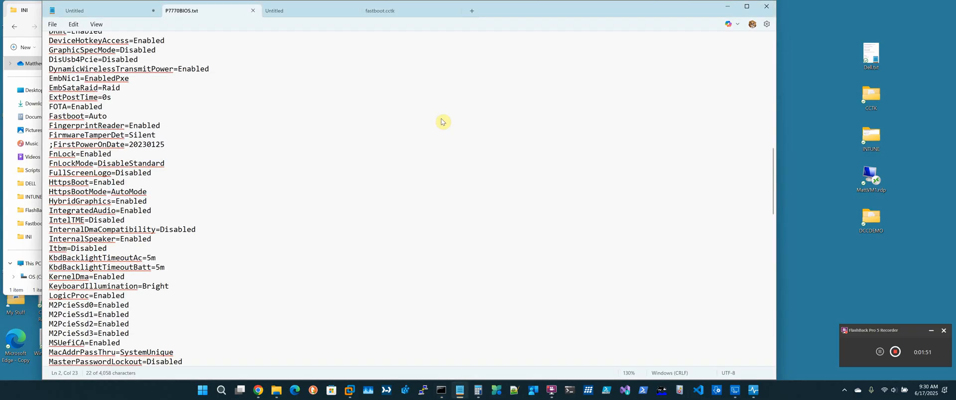
{"action": "scroll", "scroll_direction": "down", "scroll_amount": 3}
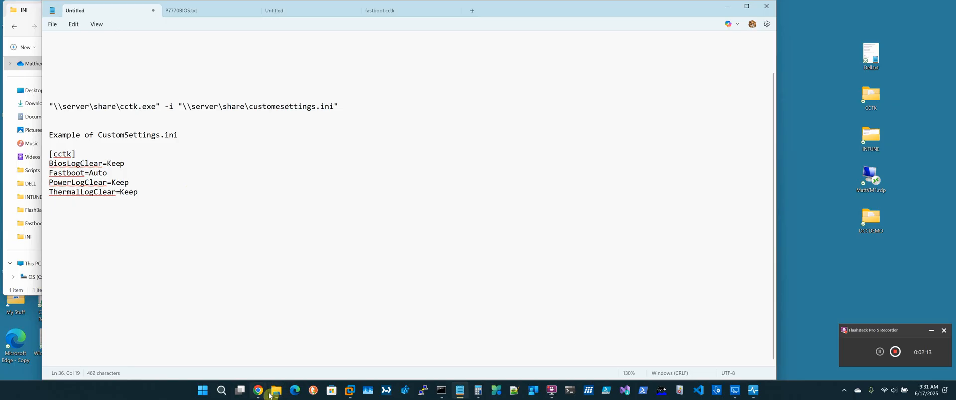
- Browse to the Command Configure X86_64 folder holding cctk.exe and its DLLs
{"action": "left_click", "coordinate": [276, 390]}
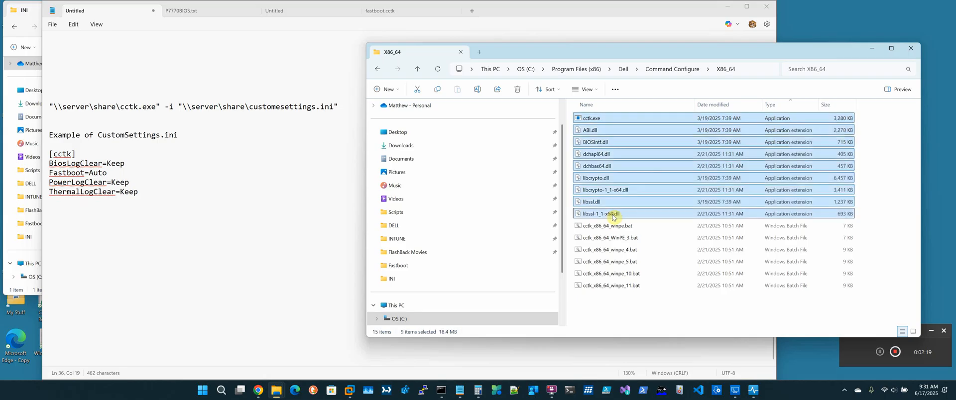
{"action": "mouse_move", "coordinate": [783, 68]}
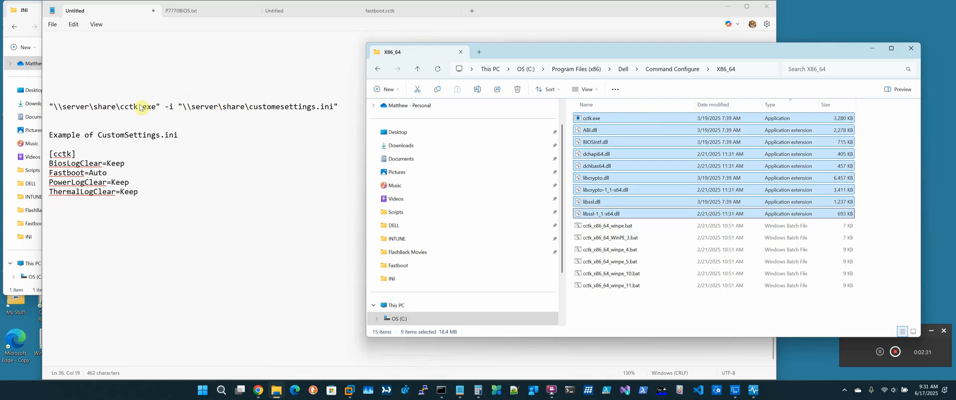
{"action": "mouse_move", "coordinate": [280, 107]}
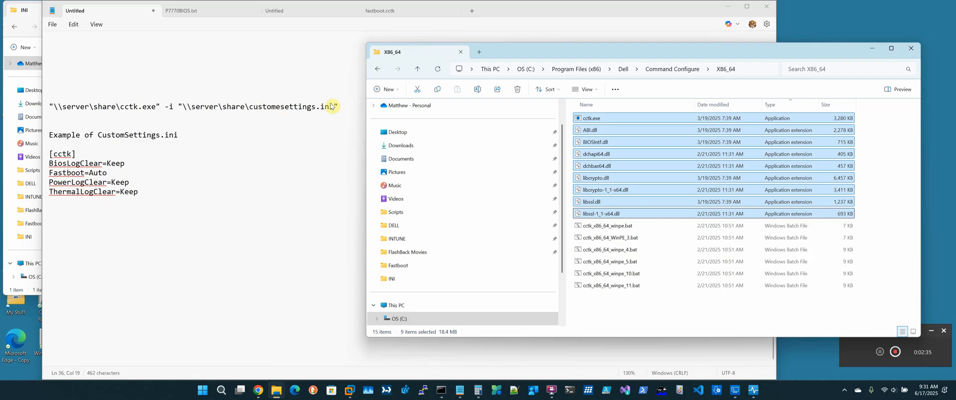
{"action": "mouse_move", "coordinate": [36, 130]}
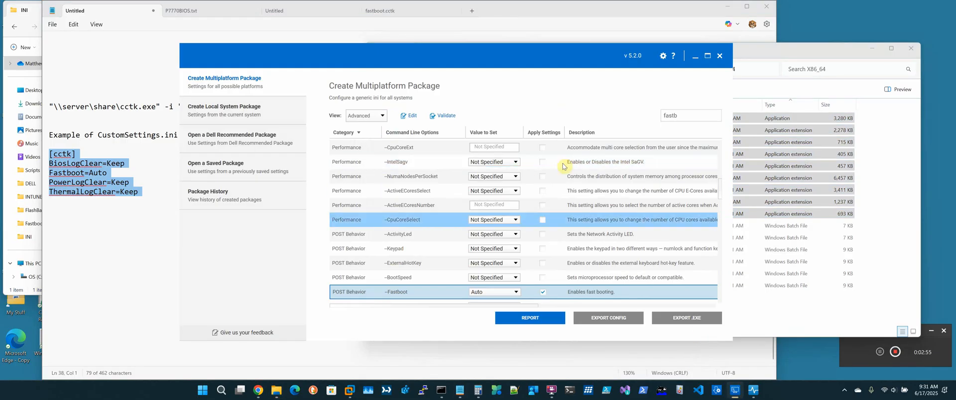
- Open DCCDEMO\EXE\Fastboot and its Fastboot_x64.txt log reporting CCTK STATUS CODE: SUCCESS
{"action": "left_click", "coordinate": [686, 318]}
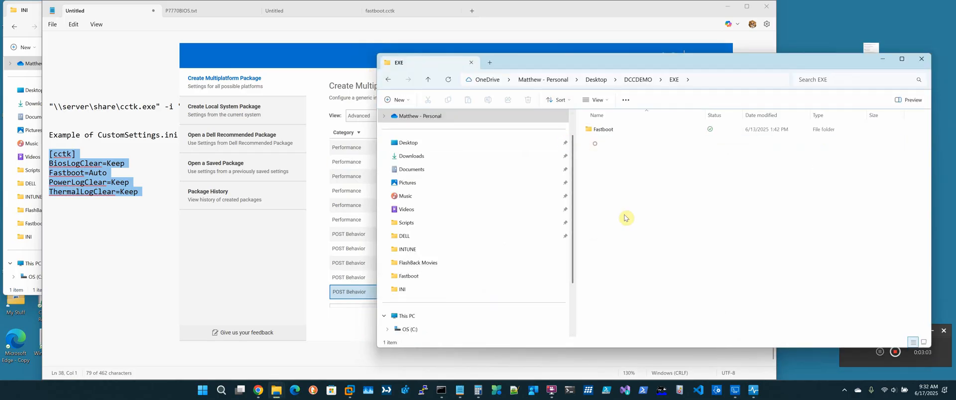
{"action": "double_click", "coordinate": [604, 128]}
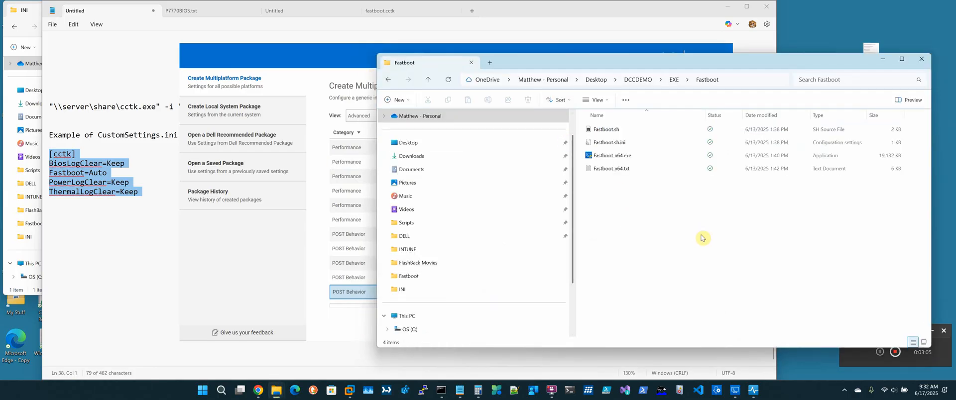
{"action": "left_click", "coordinate": [610, 155]}
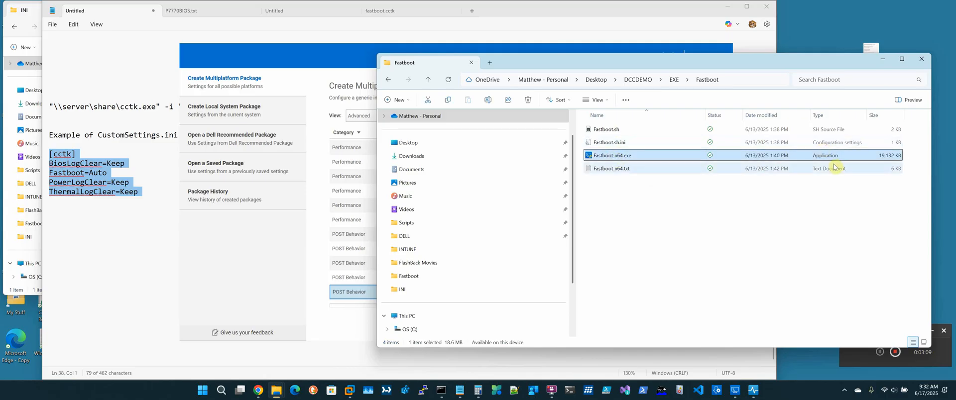
{"action": "double_click", "coordinate": [611, 168]}
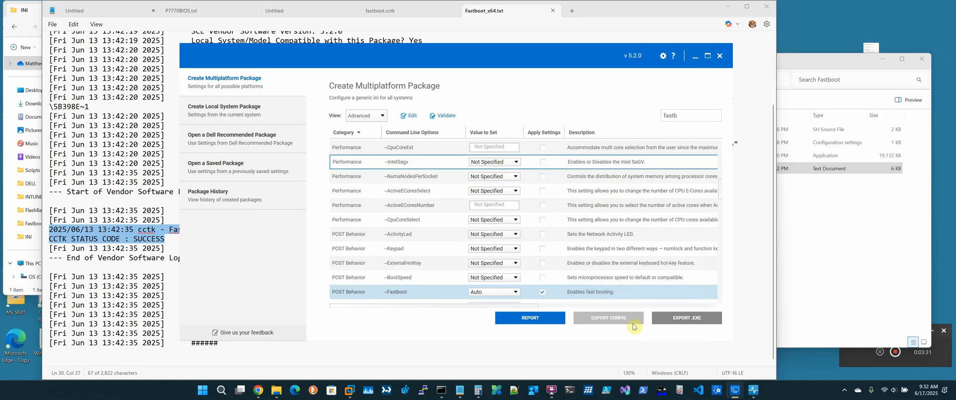
{"action": "mouse_move", "coordinate": [608, 318]}
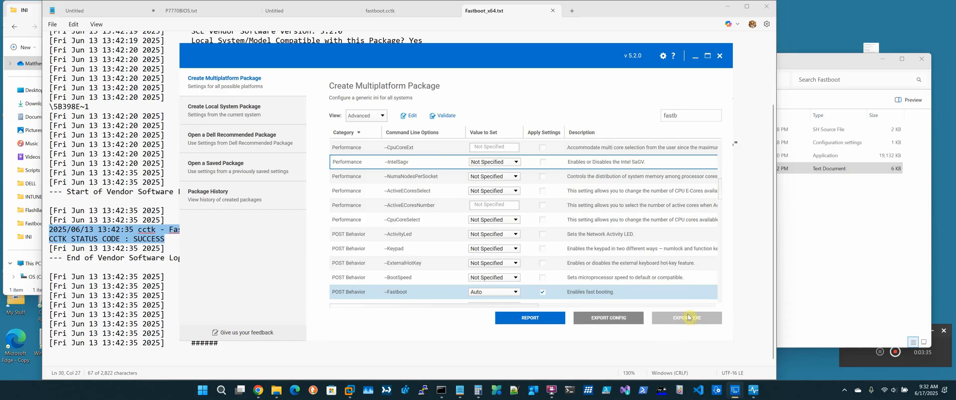
{"action": "mouse_move", "coordinate": [686, 318]}
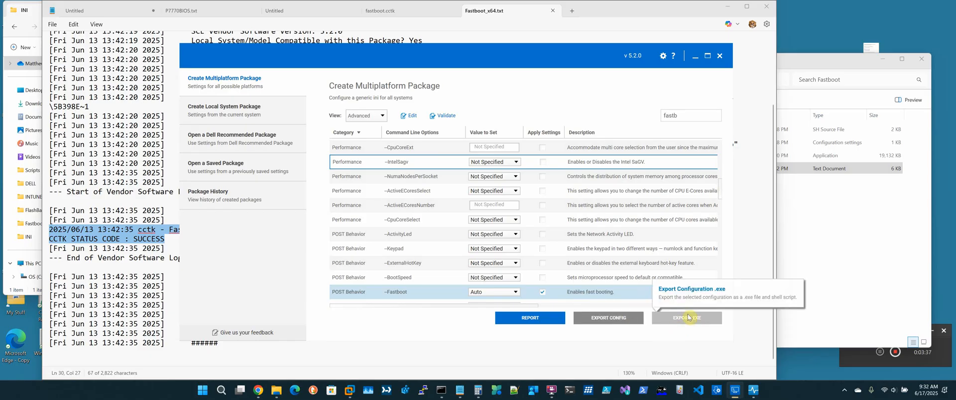
{"action": "mouse_move", "coordinate": [358, 385]}
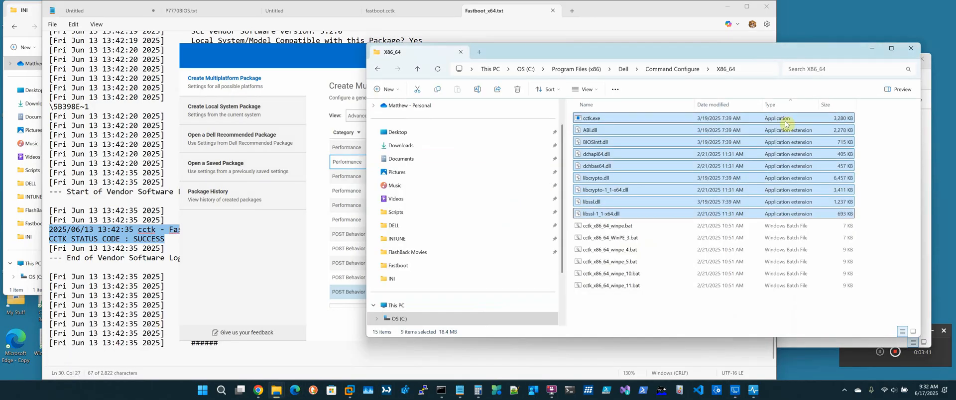
{"action": "mouse_move", "coordinate": [637, 195]}
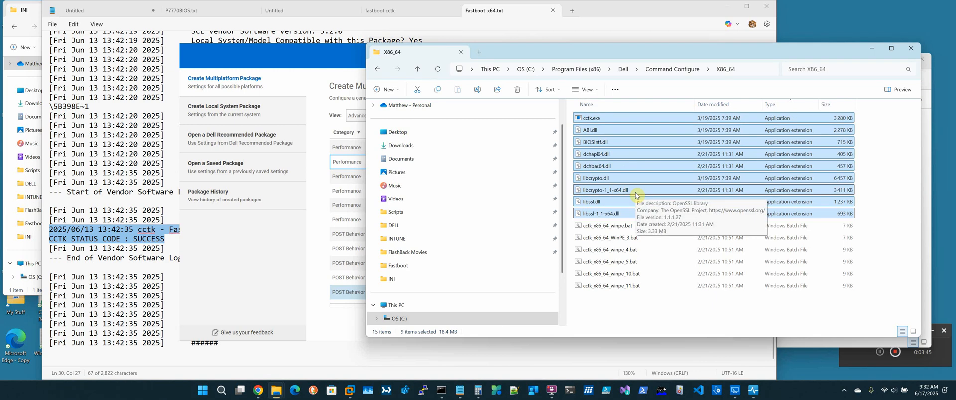
{"action": "mouse_move", "coordinate": [810, 206]}
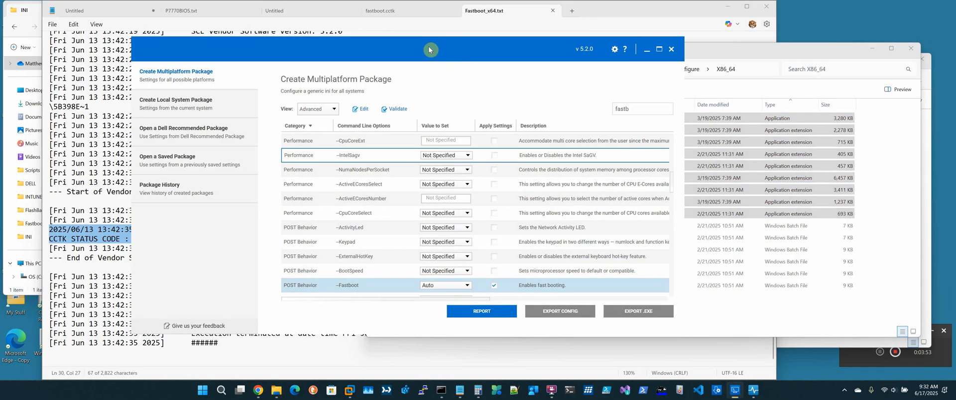
{"action": "mouse_move", "coordinate": [452, 60]}
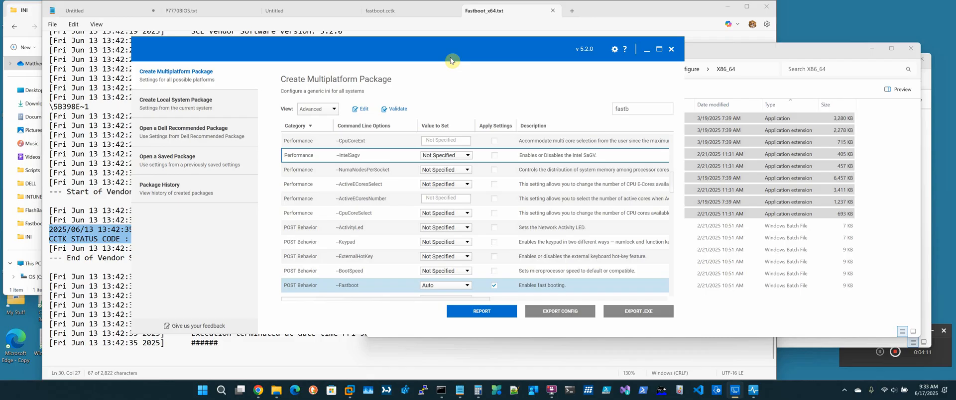
{"action": "mouse_move", "coordinate": [438, 66]}
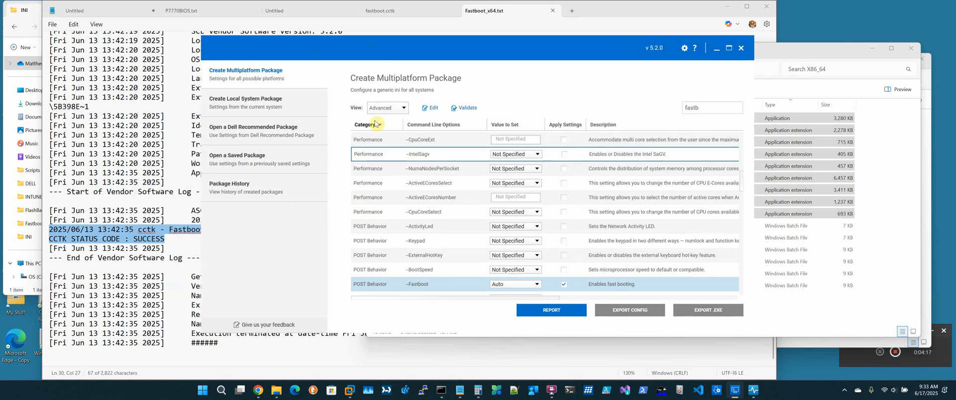
- Filter the multiplatform package settings list to the Security category
{"action": "left_click", "coordinate": [374, 125]}
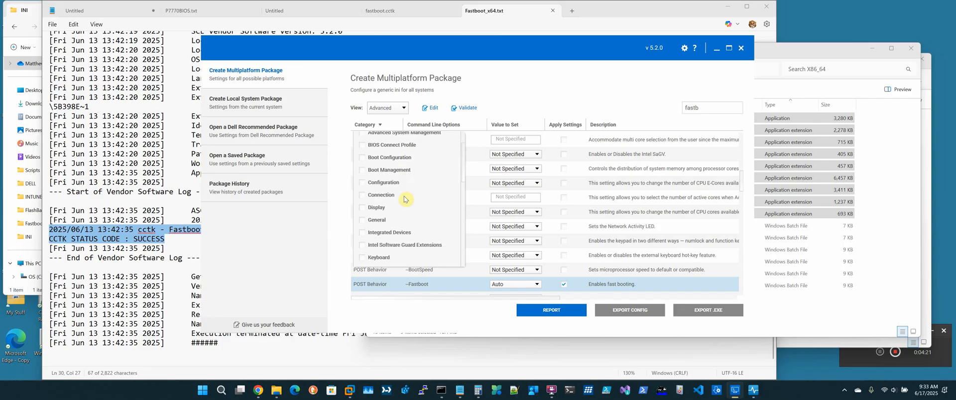
{"action": "scroll", "scroll_direction": "down", "scroll_amount": 3}
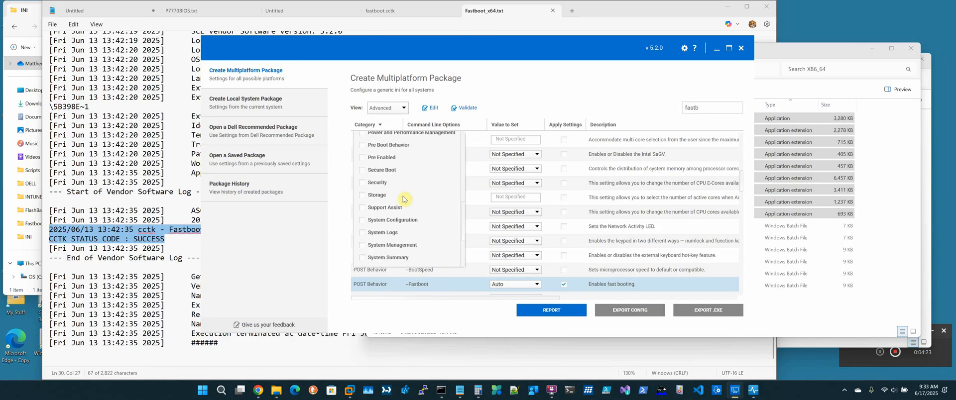
{"action": "left_click", "coordinate": [365, 182]}
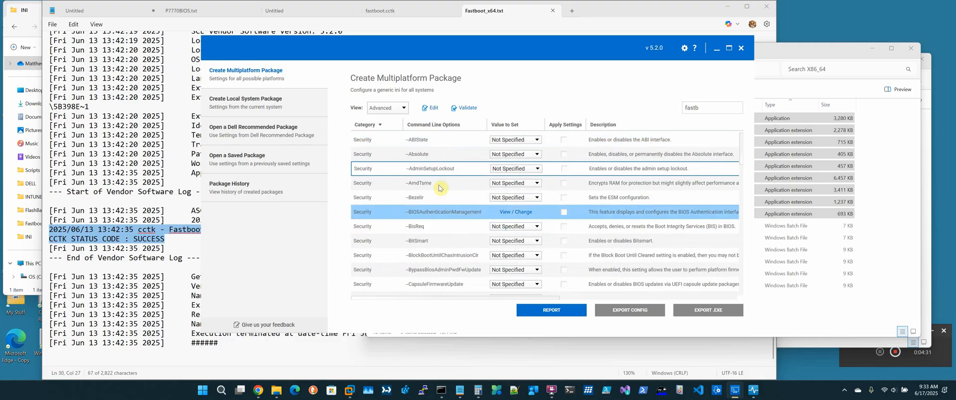
{"action": "left_click", "coordinate": [515, 212]}
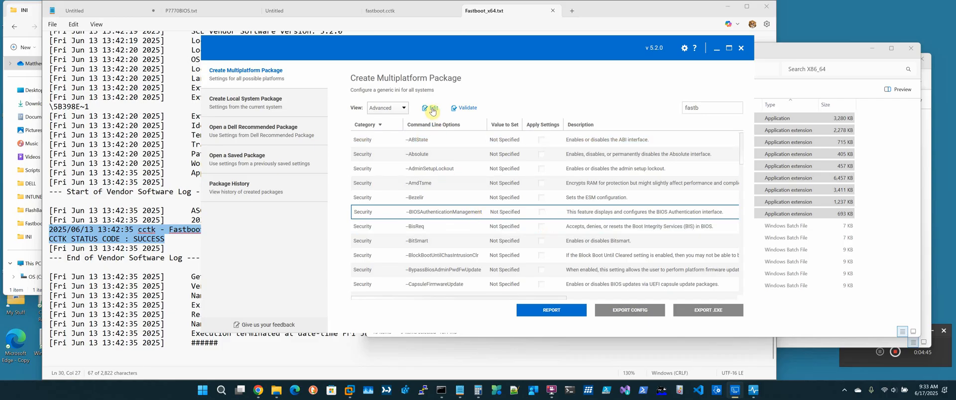
- Enter a new SetupPwd under BIOSAuthenticationManagement and choose Encrypt without Passphrase
{"action": "left_click", "coordinate": [432, 110]}
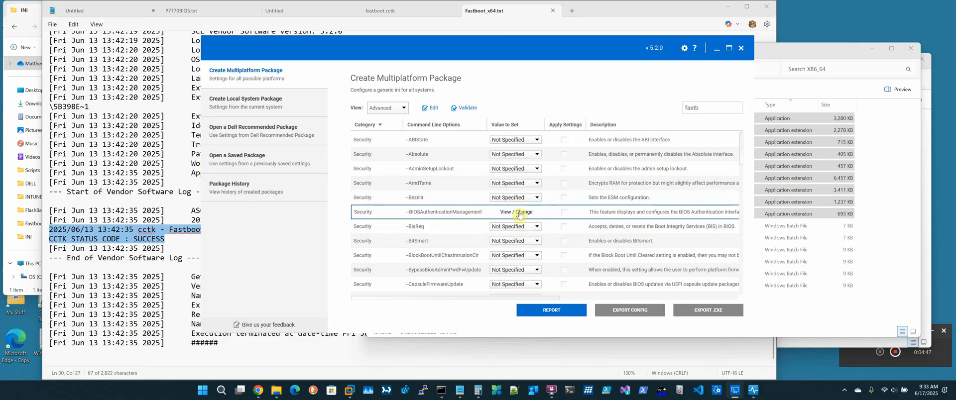
{"action": "left_click", "coordinate": [518, 212]}
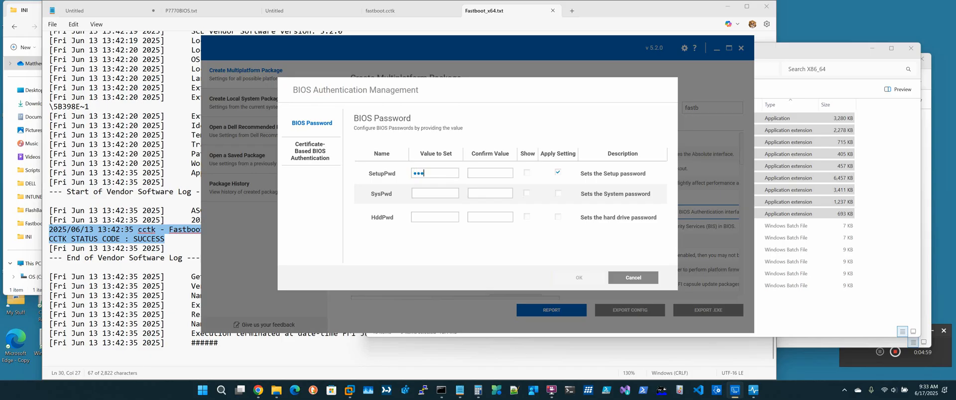
{"action": "type", "text": "x"}
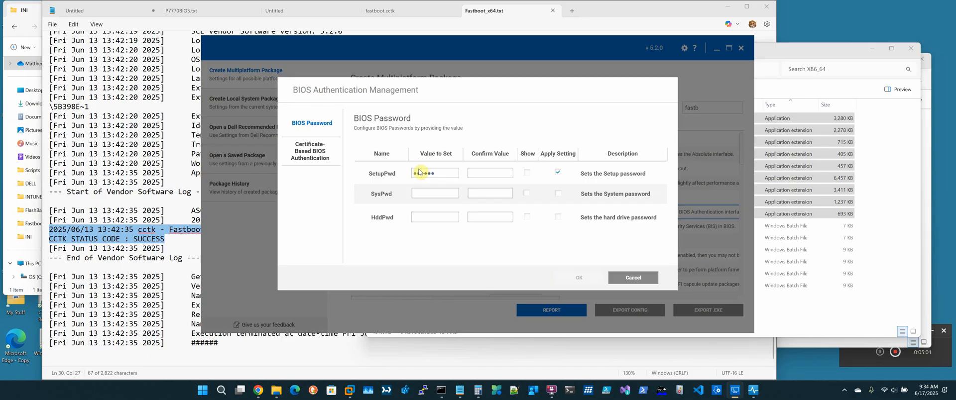
{"action": "type", "text": "••••"}
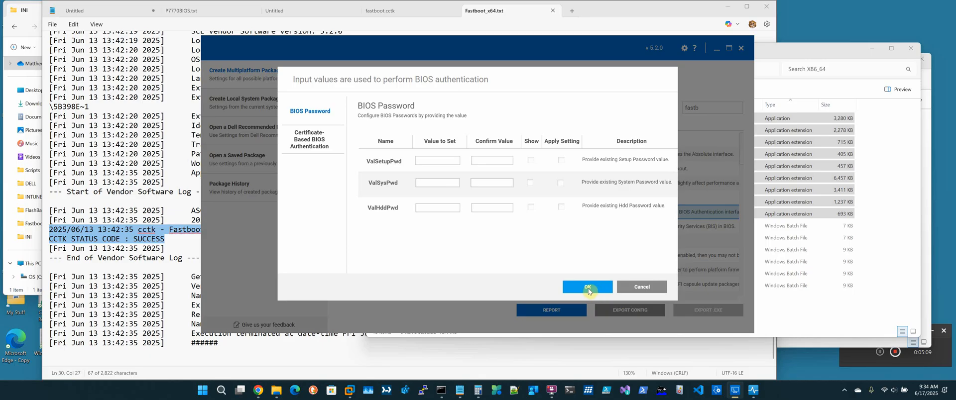
{"action": "left_click", "coordinate": [587, 287]}
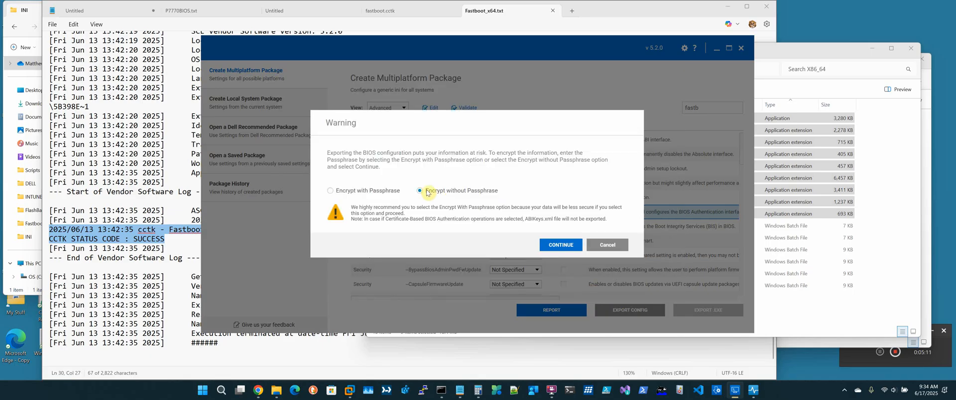
{"action": "left_click", "coordinate": [560, 244]}
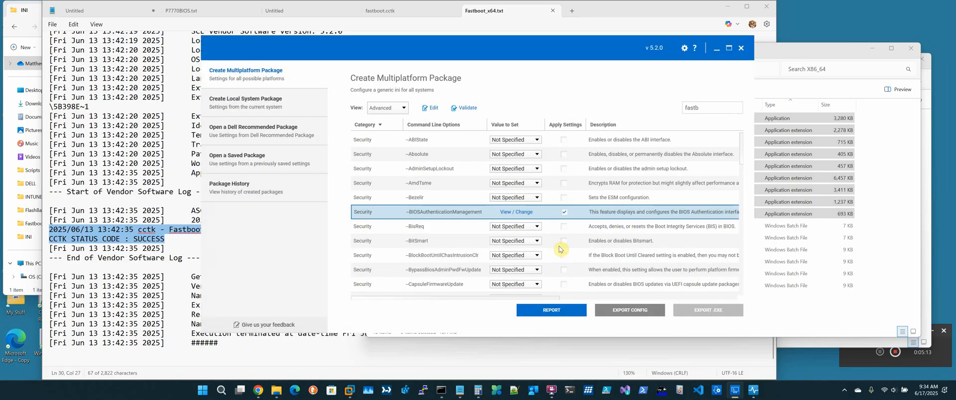
{"action": "left_click", "coordinate": [707, 310]}
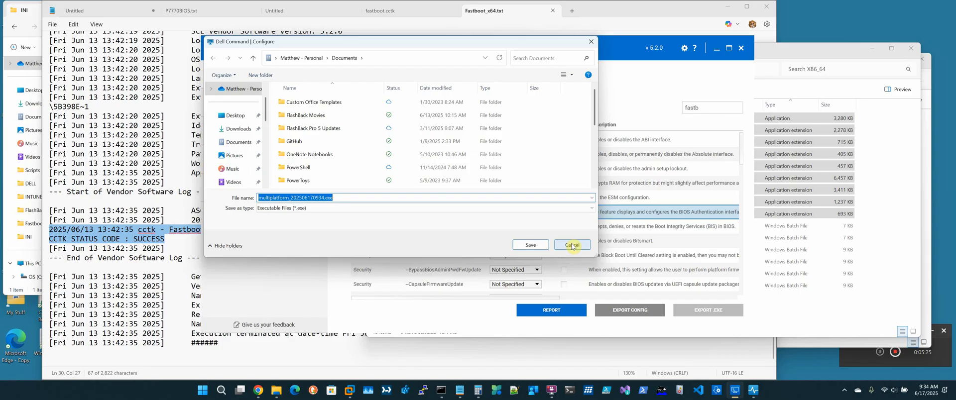
{"action": "left_click", "coordinate": [572, 244]}
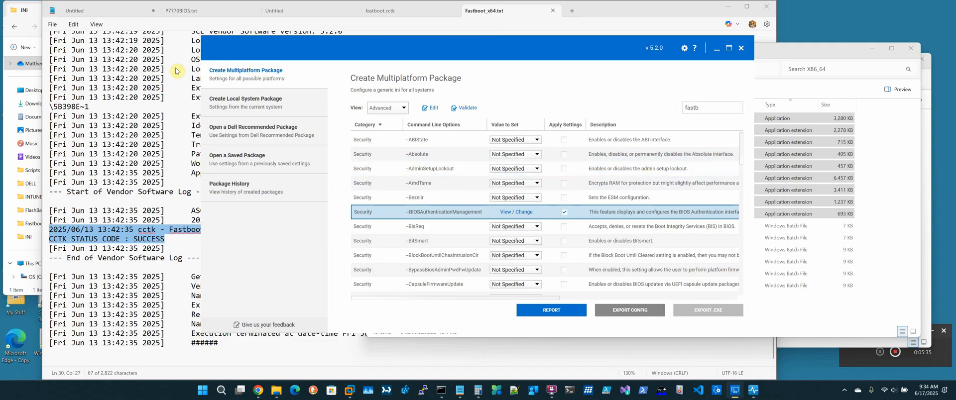
- Fill in the Confirm Value for the new setup password and accept it
{"action": "left_click", "coordinate": [515, 212]}
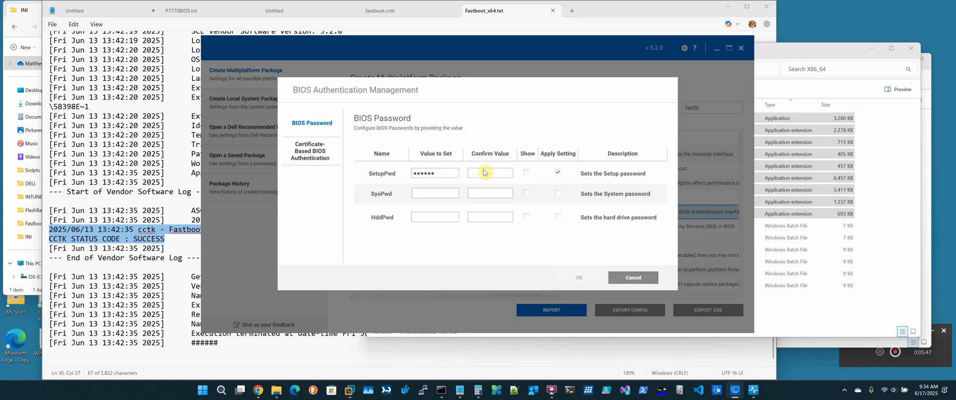
{"action": "type", "text": "•••••"}
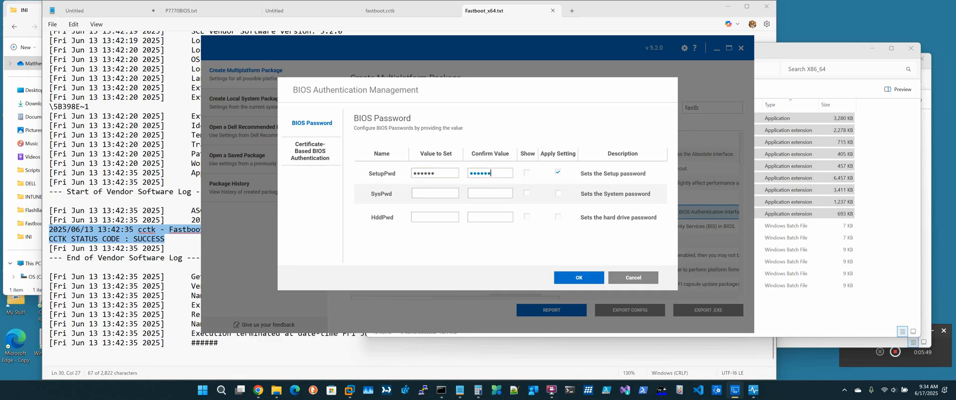
{"action": "left_click", "coordinate": [578, 277]}
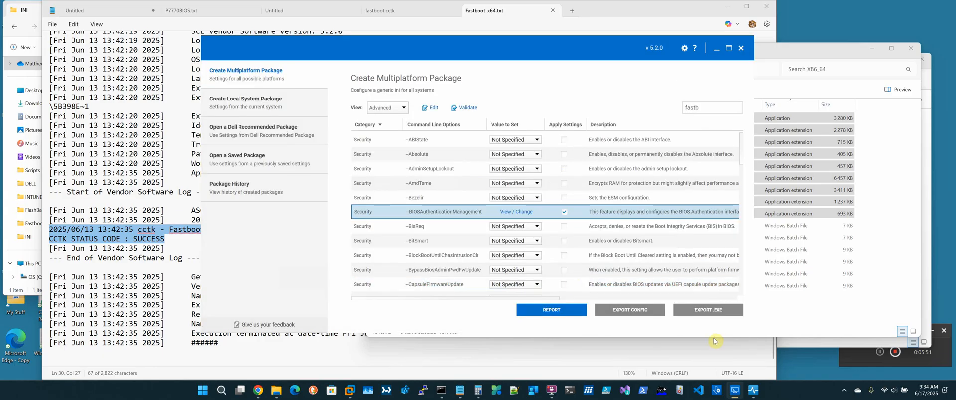
- Export the package as .EXE with the current ValSetupPwd, no passphrase, and save it
{"action": "left_click", "coordinate": [516, 211]}
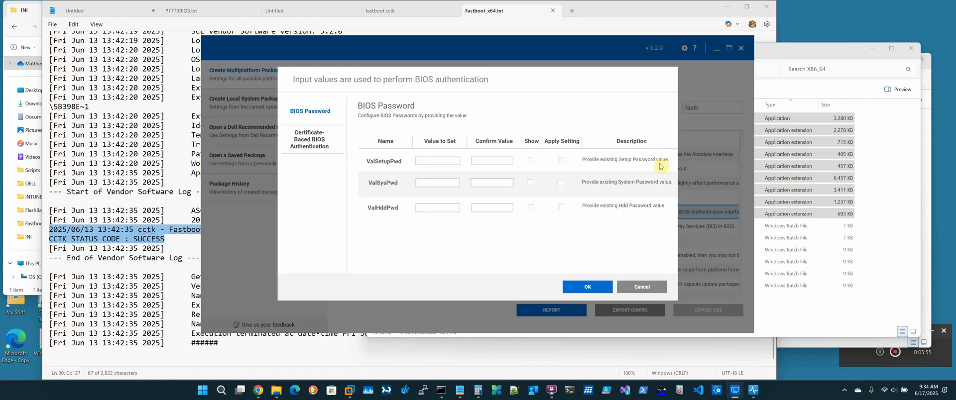
{"action": "mouse_move", "coordinate": [418, 161]}
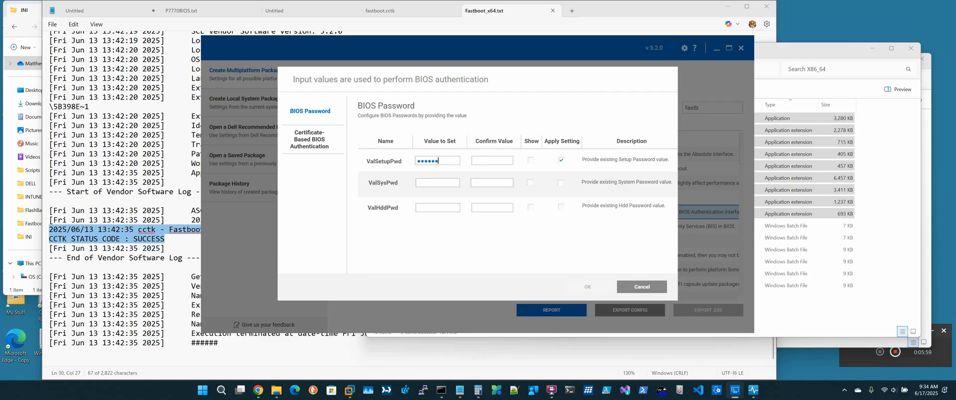
{"action": "type", "text": "•••"}
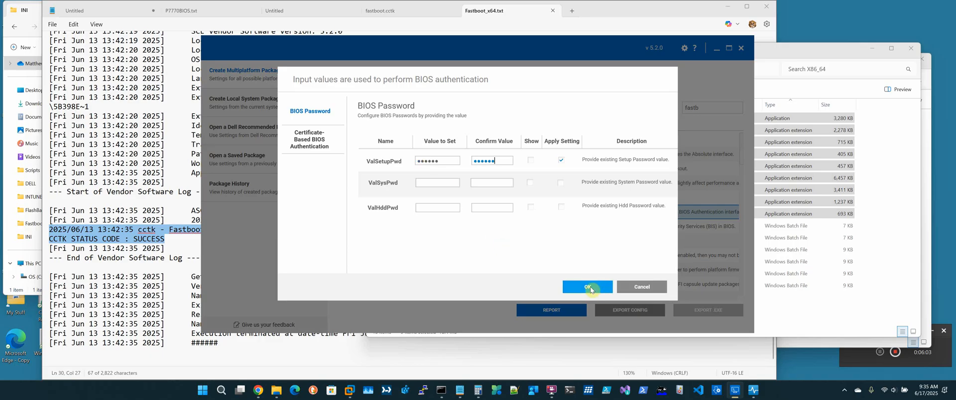
{"action": "left_click", "coordinate": [586, 287]}
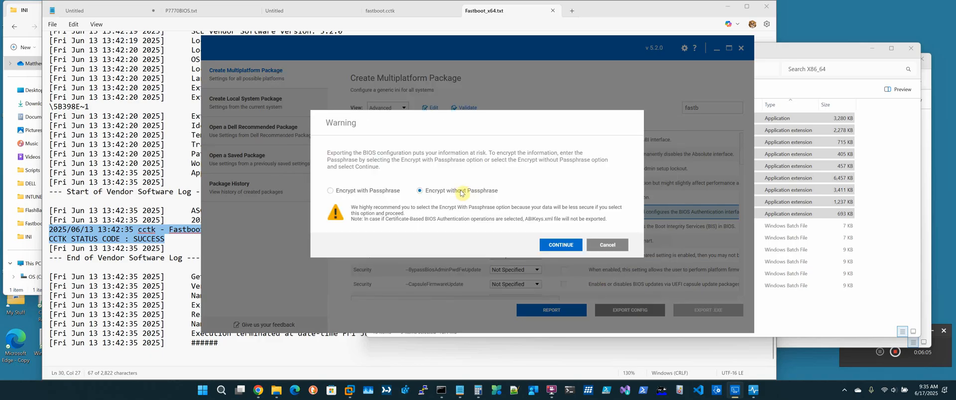
{"action": "left_click", "coordinate": [559, 244]}
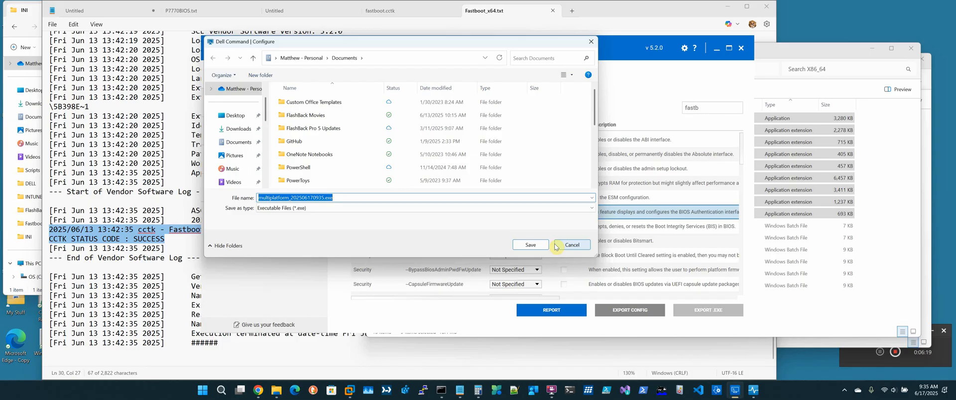
{"action": "left_click", "coordinate": [572, 244]}
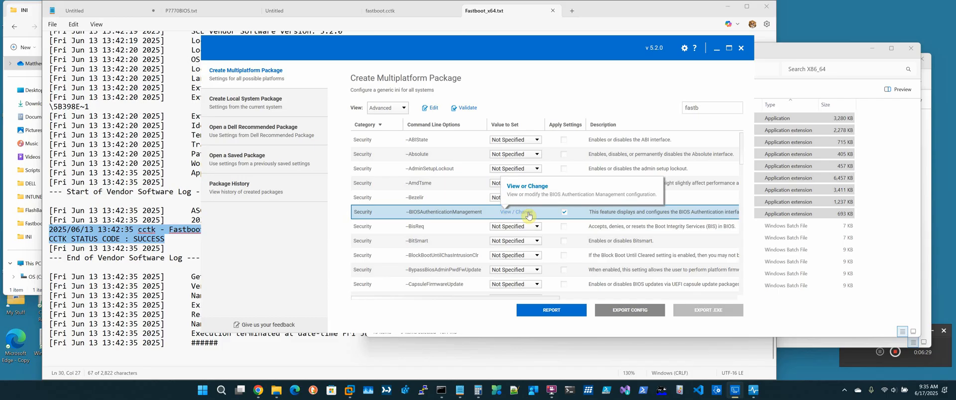
{"action": "mouse_move", "coordinate": [511, 70]}
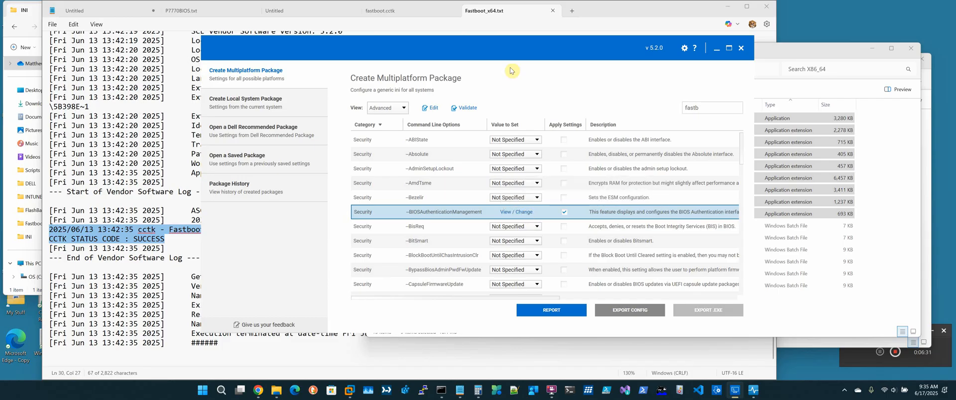
- Leave SetupPwd blank, supply the current ValSetupPwd for an EXE export, then cancel the save
{"action": "left_click", "coordinate": [517, 212]}
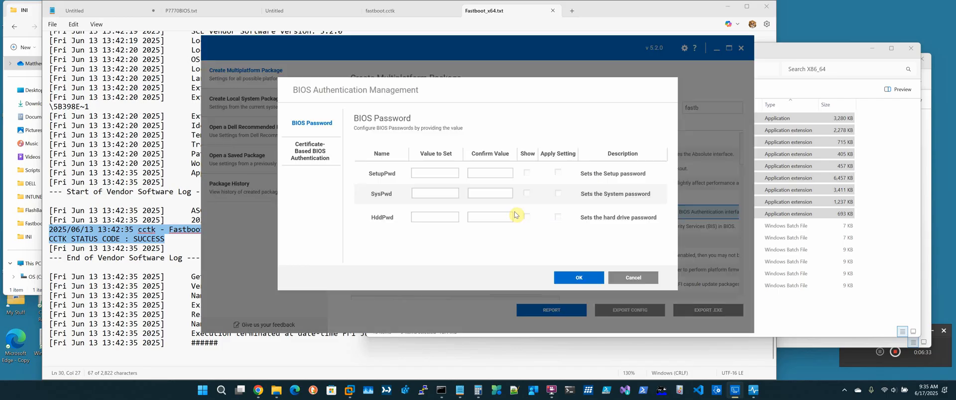
{"action": "type", "text": "a"}
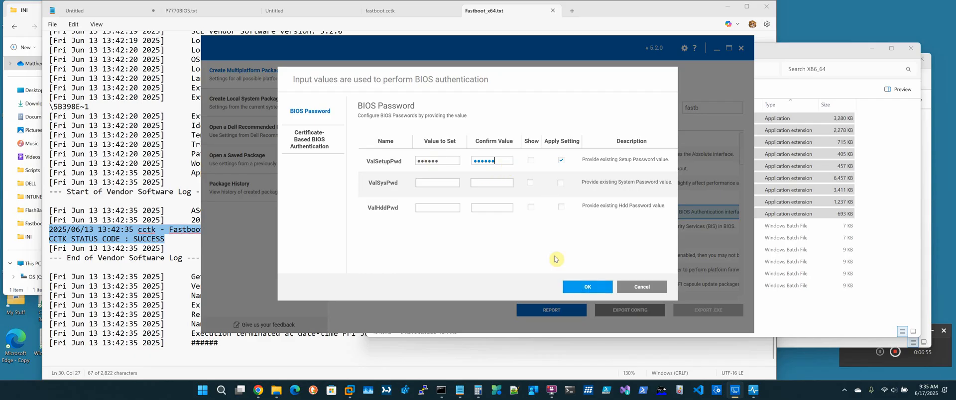
{"action": "left_click", "coordinate": [586, 287]}
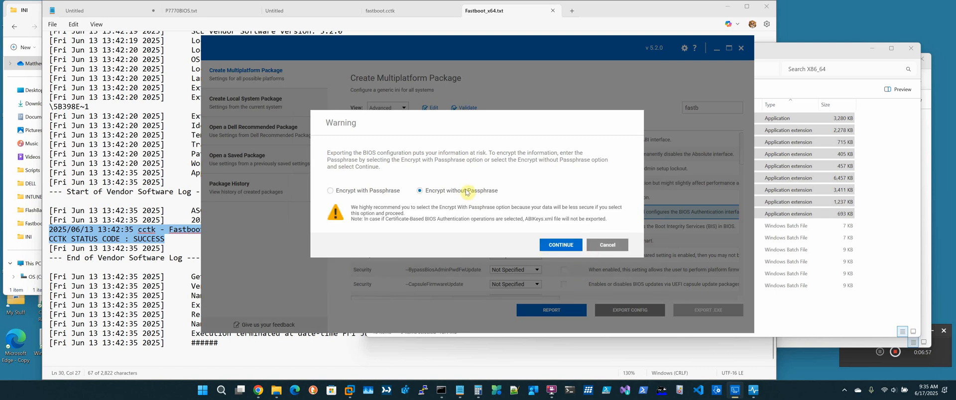
{"action": "left_click", "coordinate": [560, 244]}
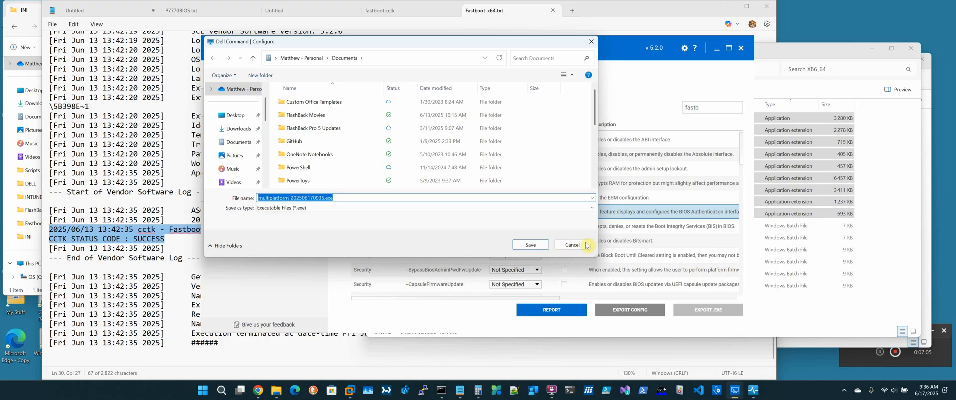
{"action": "left_click", "coordinate": [571, 245]}
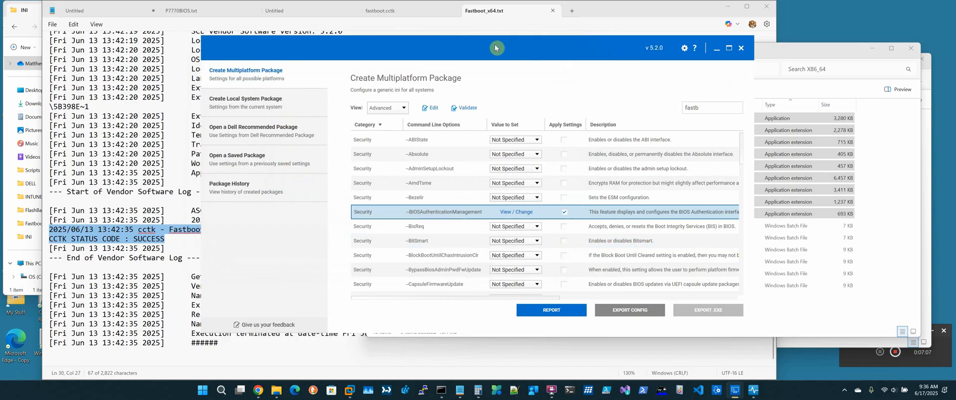
{"action": "mouse_move", "coordinate": [498, 61]}
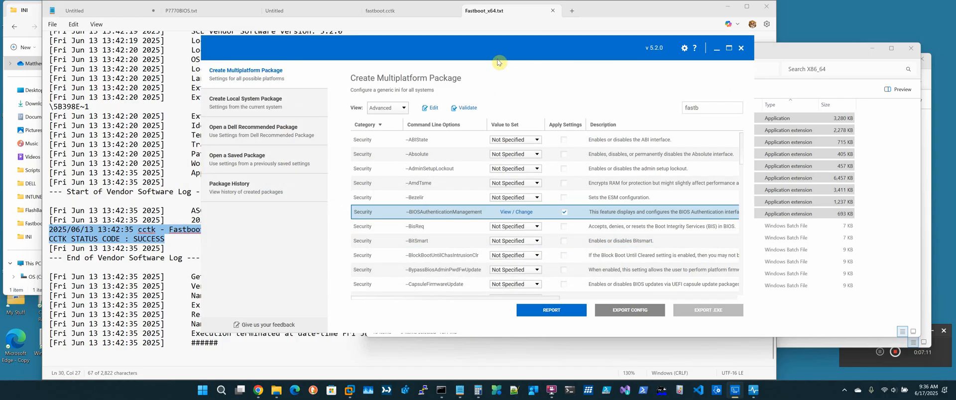
{"action": "mouse_move", "coordinate": [365, 50]}
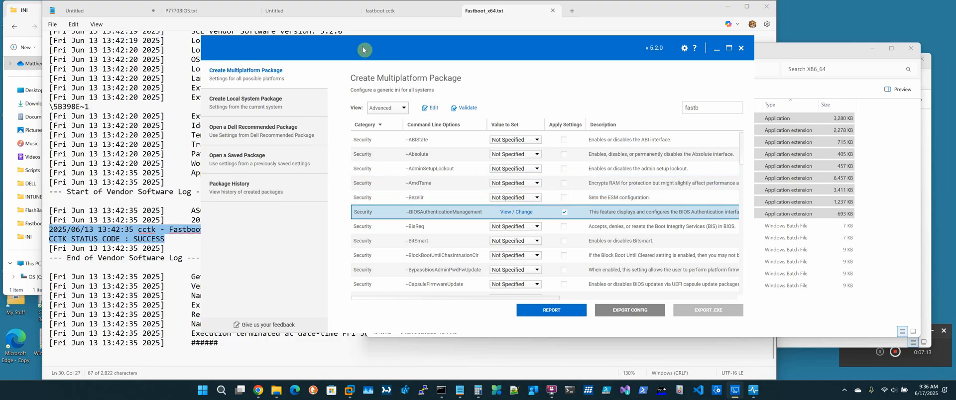
{"action": "left_click_drag", "start_coordinate": [365, 50], "coordinate": [396, 62]}
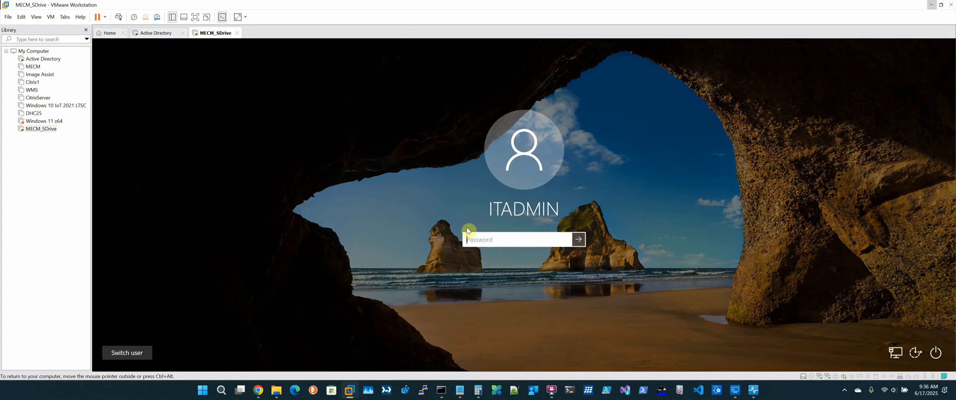
- Sign in to the MECM VM and show the DCC CCTK package's empty Programs tab
{"action": "type", "text": "•••"}
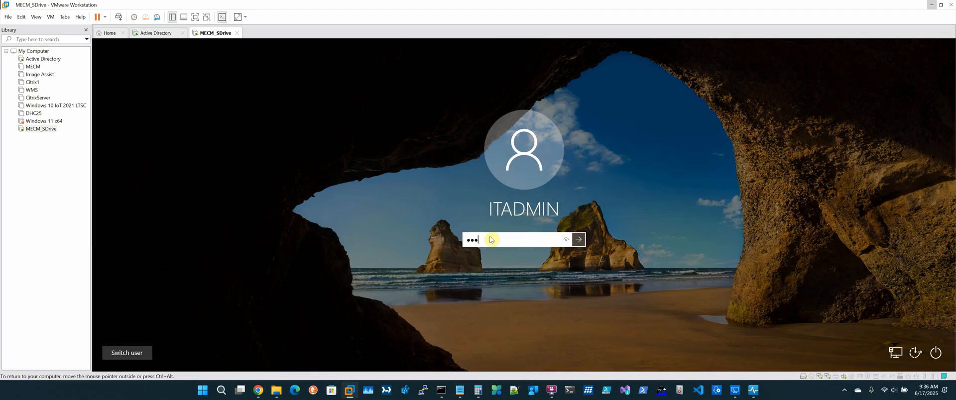
{"action": "left_click", "coordinate": [576, 239]}
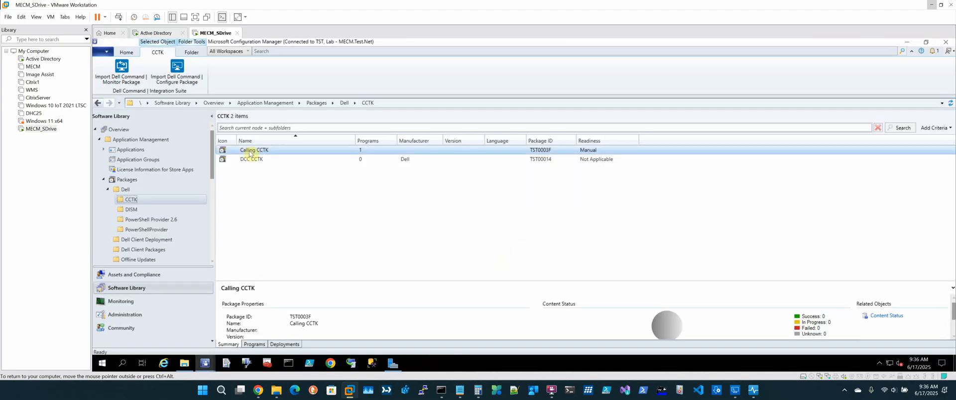
{"action": "left_click", "coordinate": [251, 159]}
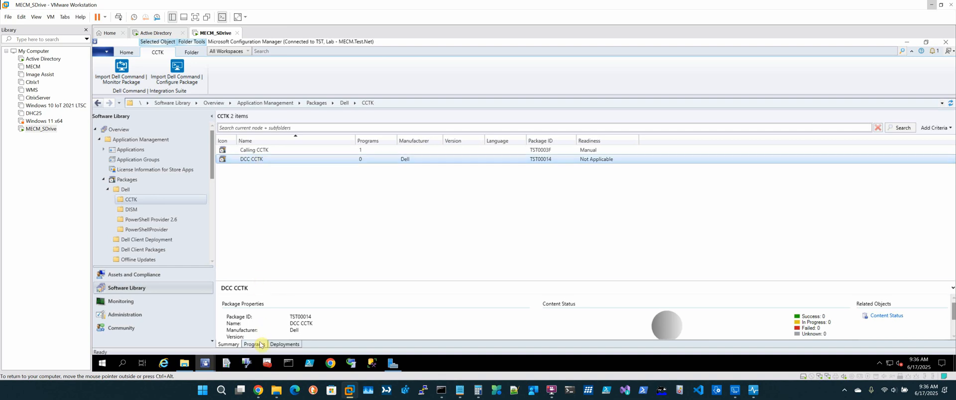
{"action": "left_click", "coordinate": [254, 344]}
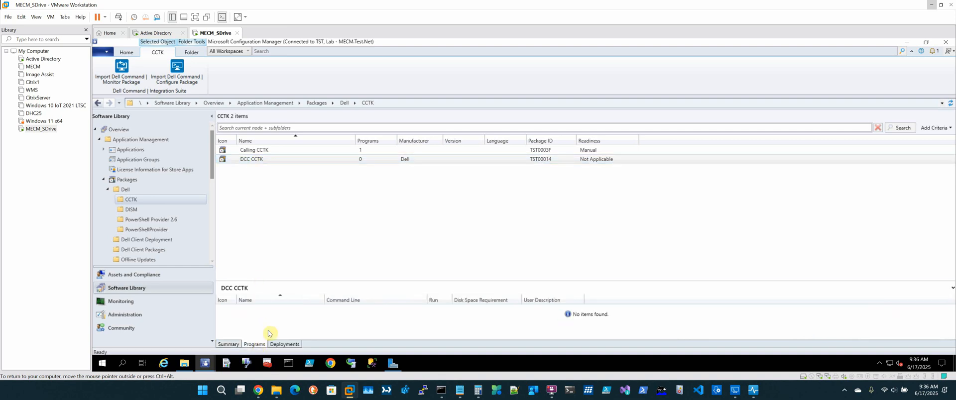
{"action": "mouse_move", "coordinate": [186, 363]}
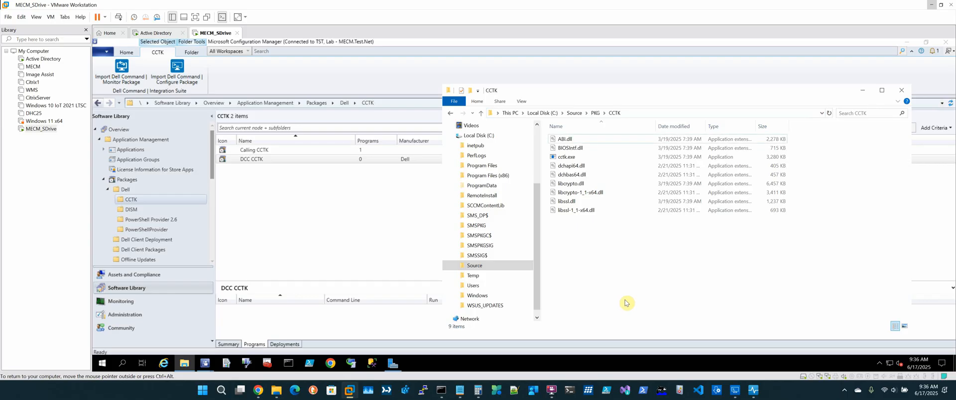
- Select cctk.exe among its libraries in the Source\PKG\CCTK folder
{"action": "left_click", "coordinate": [565, 157]}
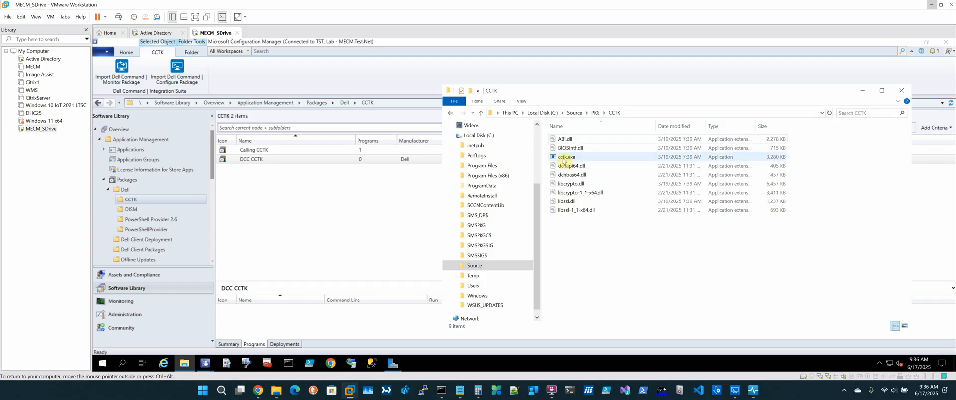
{"action": "left_click", "coordinate": [566, 156]}
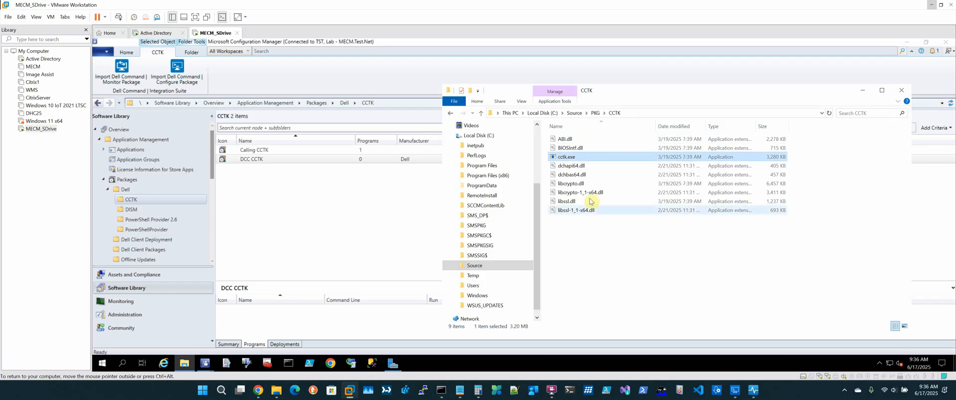
{"action": "mouse_move", "coordinate": [574, 210]}
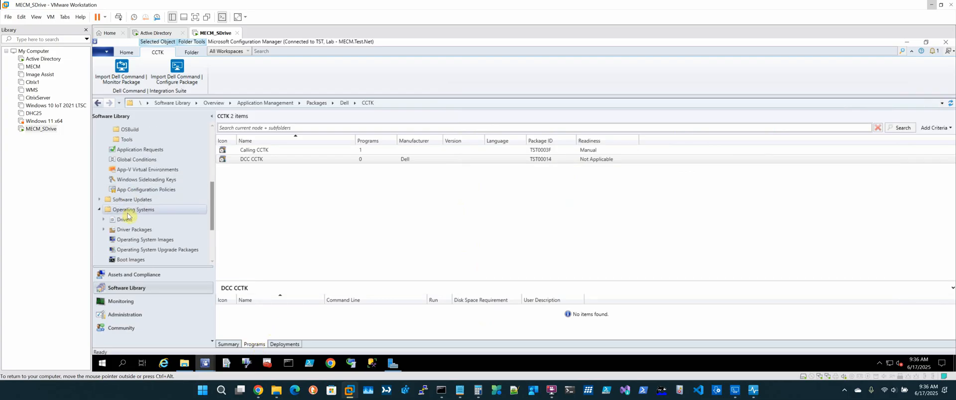
- Open the OS BUILD task sequence for editing
{"action": "left_click", "coordinate": [132, 198]}
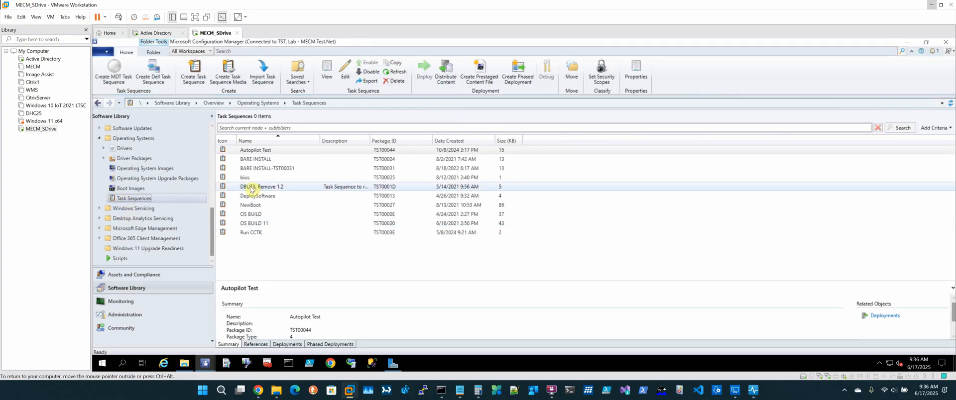
{"action": "right_click", "coordinate": [251, 214]}
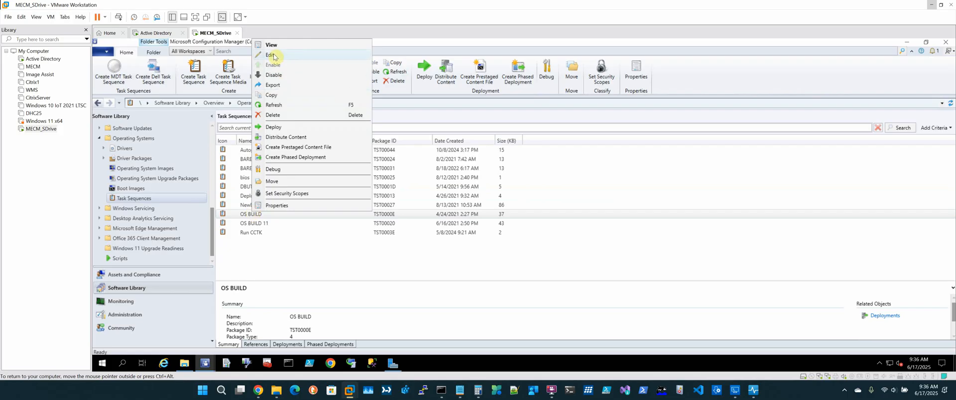
{"action": "left_click", "coordinate": [270, 55]}
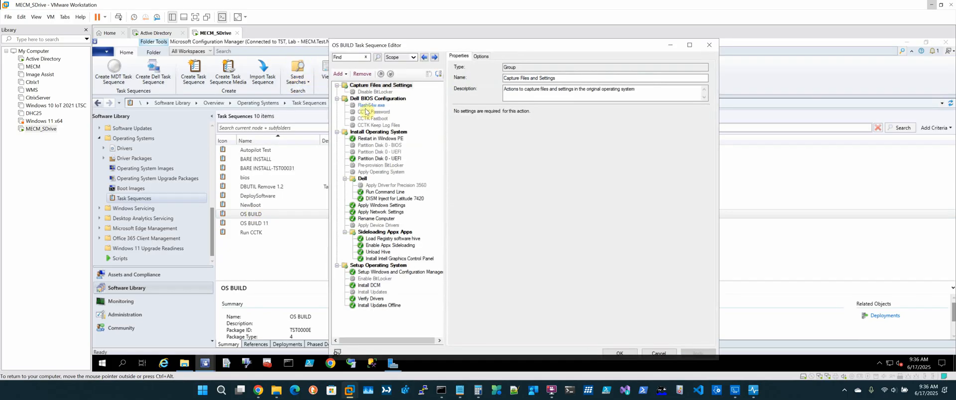
- Review the CCTK Password, CCTK Fastboot and CCTK Keep Log Files steps
{"action": "left_click", "coordinate": [373, 111]}
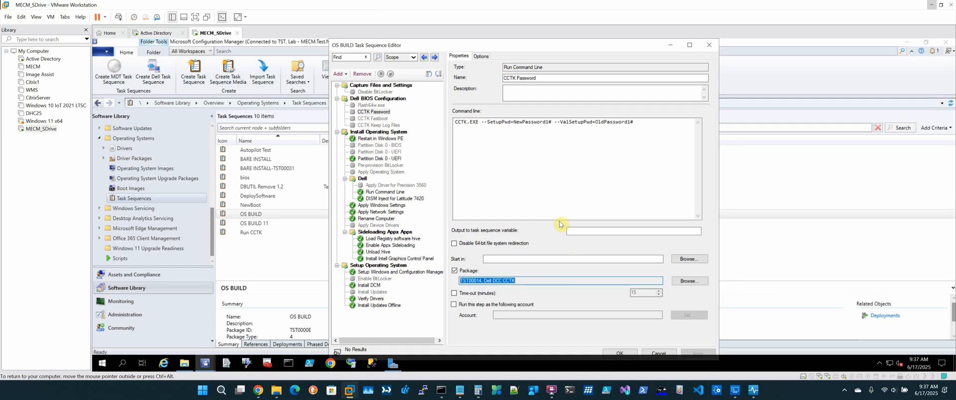
{"action": "left_click", "coordinate": [372, 119]}
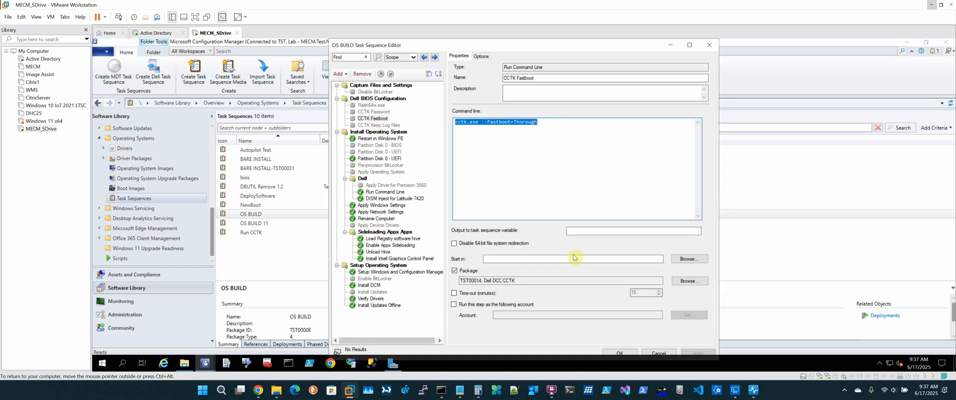
{"action": "left_click", "coordinate": [379, 124]}
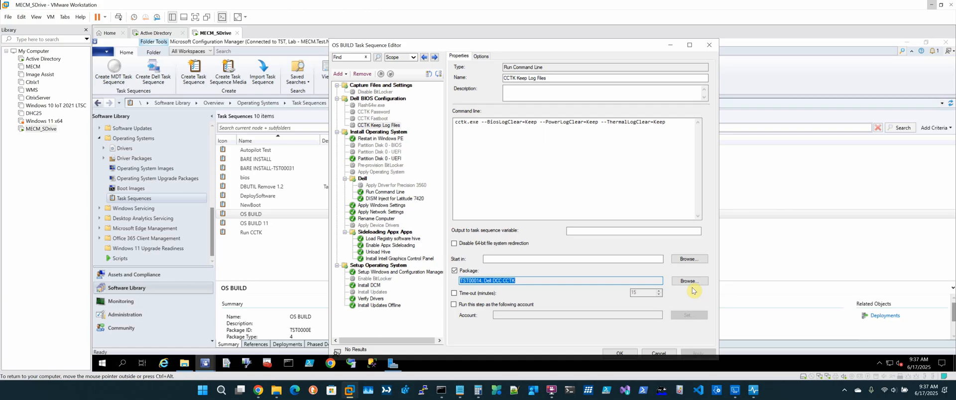
{"action": "mouse_move", "coordinate": [404, 92]}
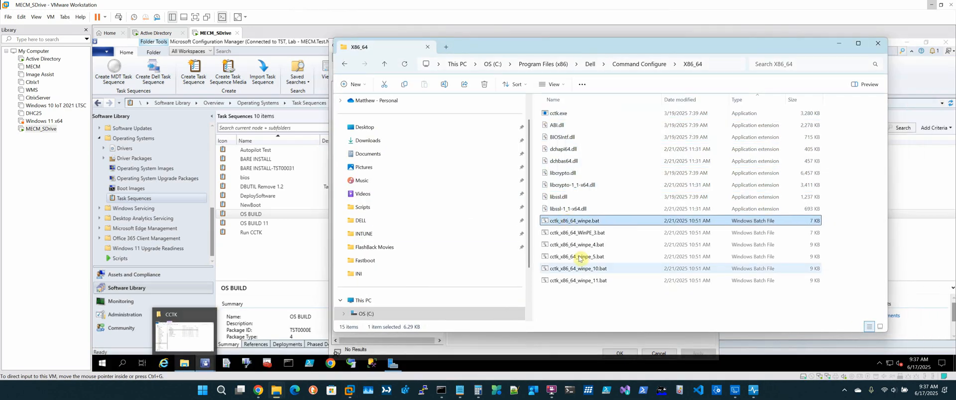
- Read cctk_x86_64_winpe_11.bat in Notepad down to its REM Example line, then close it
{"action": "left_click", "coordinate": [577, 280]}
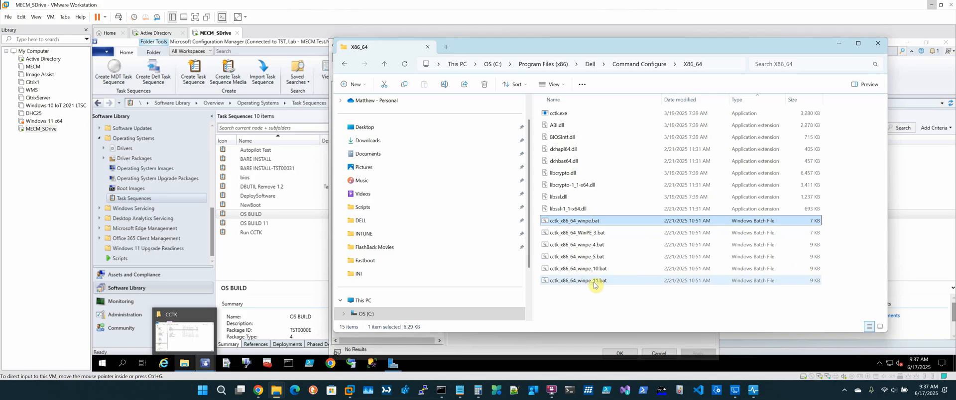
{"action": "right_click", "coordinate": [595, 280]}
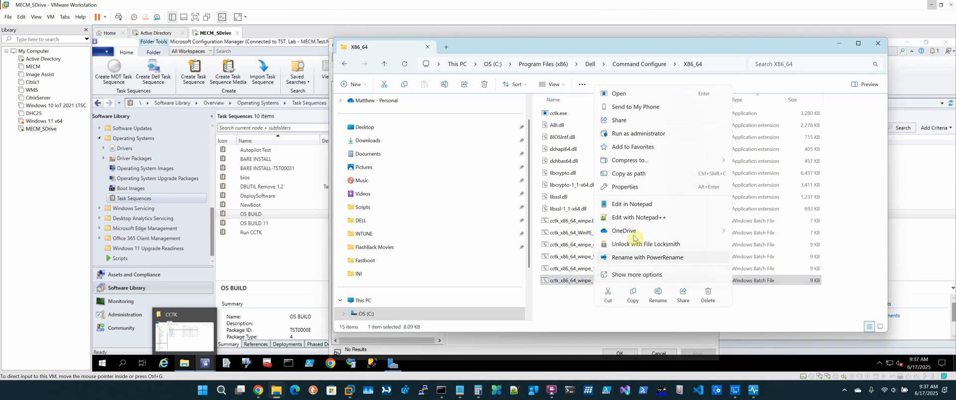
{"action": "left_click", "coordinate": [632, 203]}
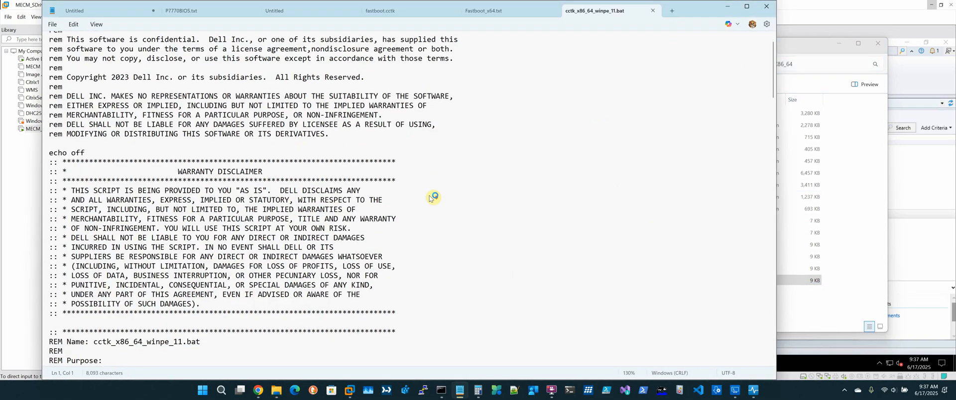
{"action": "scroll", "scroll_direction": "down", "scroll_amount": 3}
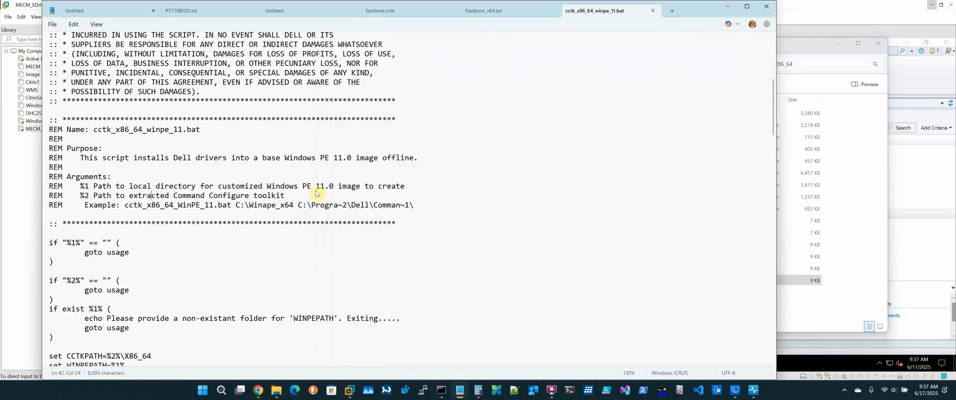
{"action": "triple_click", "coordinate": [244, 205]}
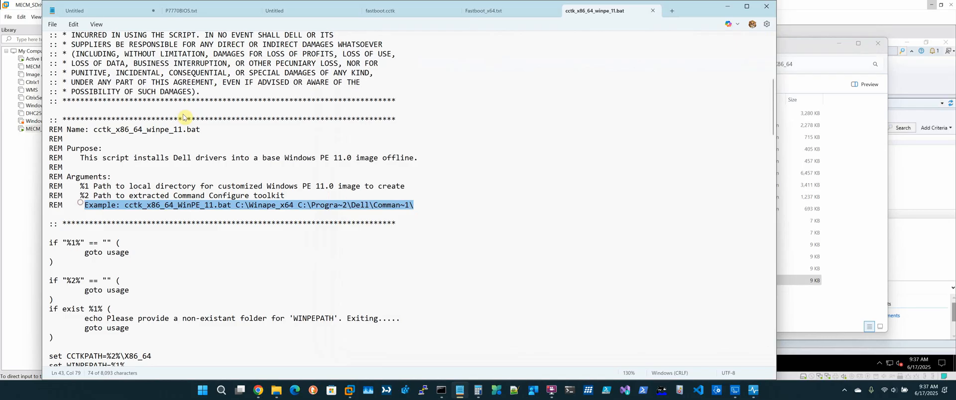
{"action": "left_click", "coordinate": [484, 10]}
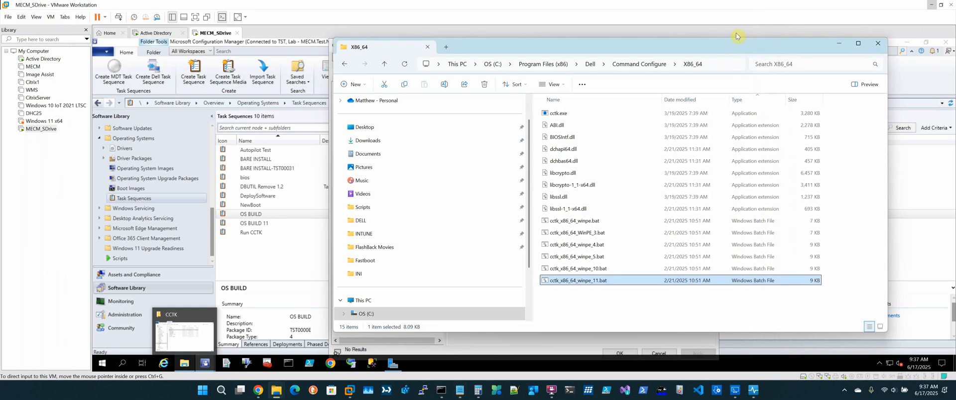
{"action": "mouse_move", "coordinate": [750, 45]}
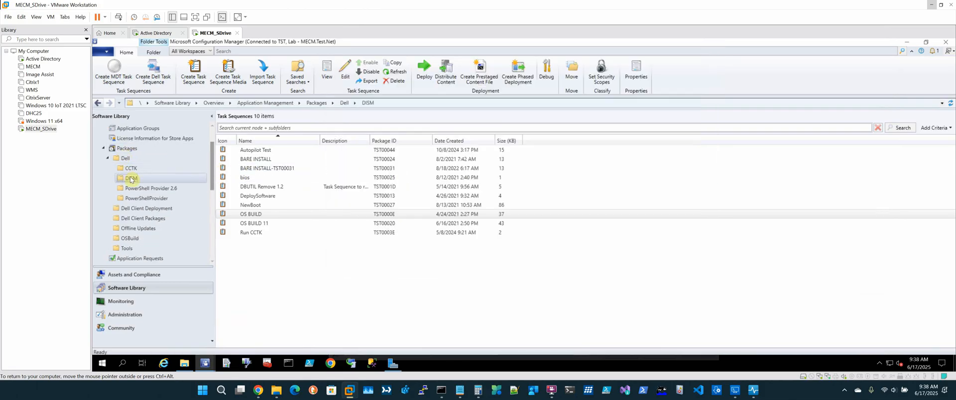
- Return to the Dell CCTK package folder and select the DCC CCTK package
{"action": "left_click", "coordinate": [131, 169]}
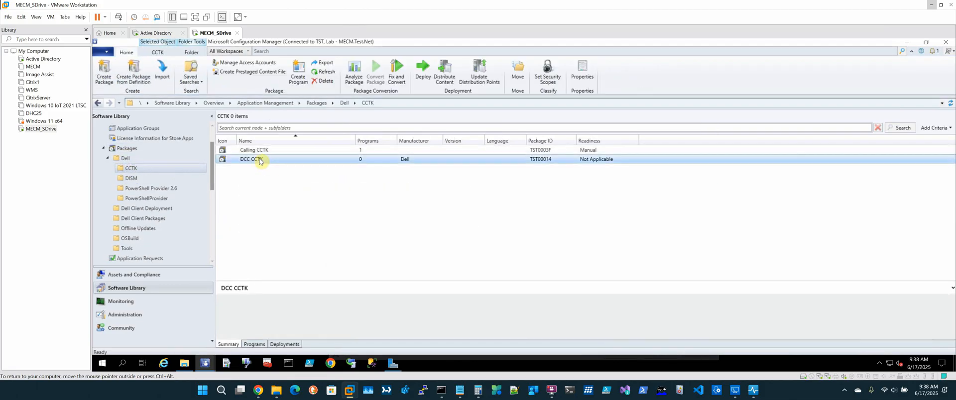
{"action": "left_click", "coordinate": [251, 160]}
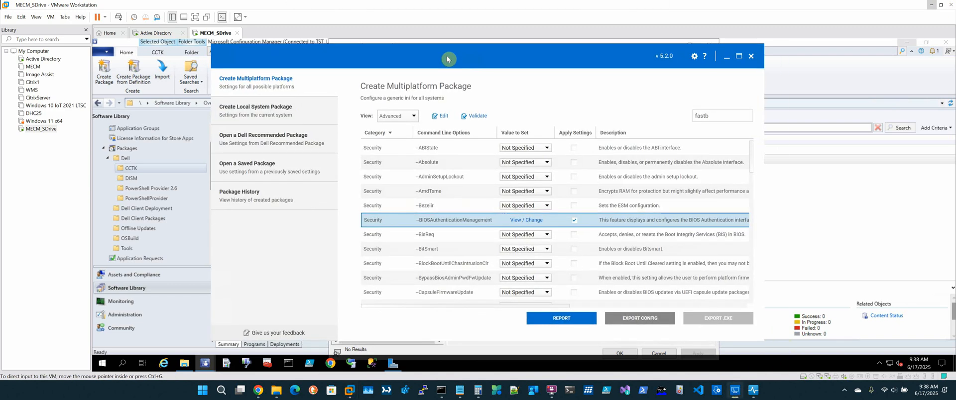
{"action": "left_click", "coordinate": [427, 163]}
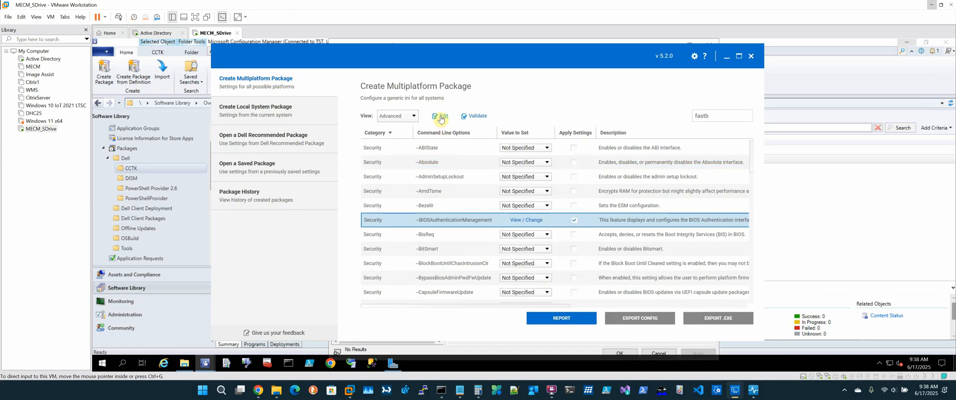
{"action": "scroll", "scroll_direction": "down", "scroll_amount": 3}
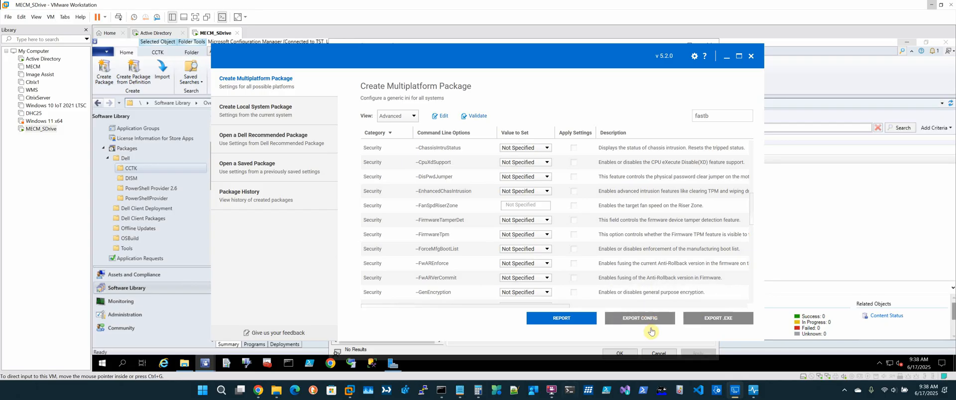
{"action": "left_click", "coordinate": [551, 390]}
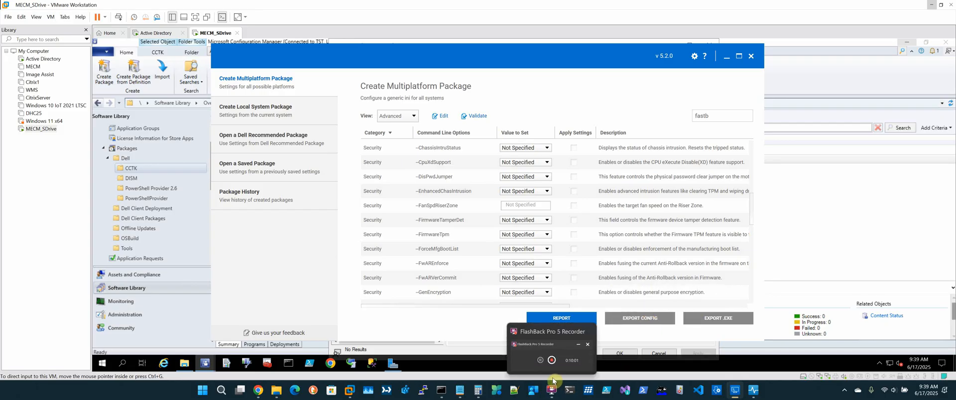